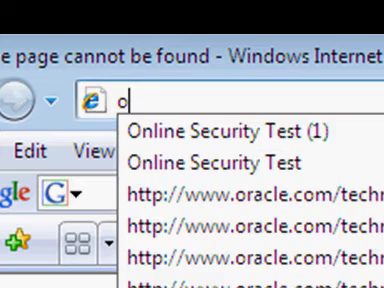
Step: Enter 'openoffice' in the address bar to load the OpenOffice.org homepage
{"action": "type", "text": "pen"}
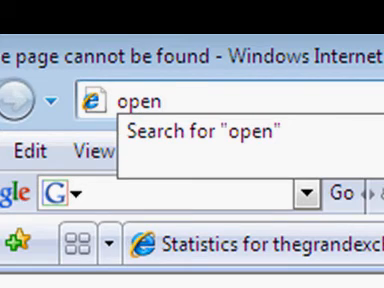
{"action": "type", "text": "office"}
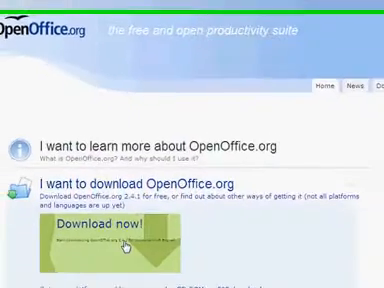
Step: Scroll down the OpenOffice.org page before moving to the Grand Exchange rune page
{"action": "scroll", "scroll_direction": "down", "scroll_amount": 3}
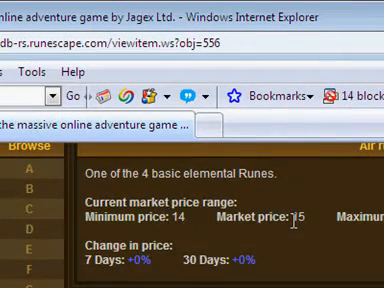
Step: Scroll the Grand Exchange item page to read the rune's market price of 15
{"action": "scroll", "scroll_direction": "down", "scroll_amount": 3}
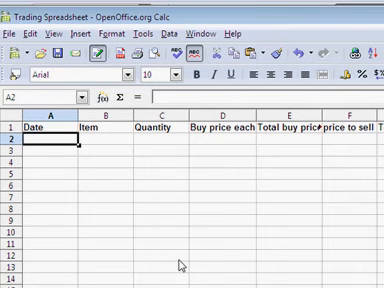
Step: Enter the first trade row: date 18-jul-08, item Air Rune, quantity 1100
{"action": "type", "text": "18"}
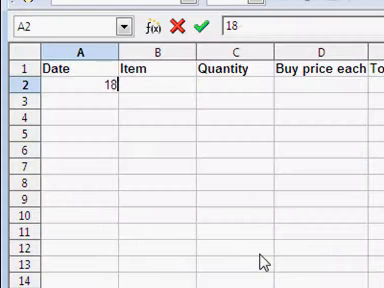
{"action": "type", "text": "-jul-"}
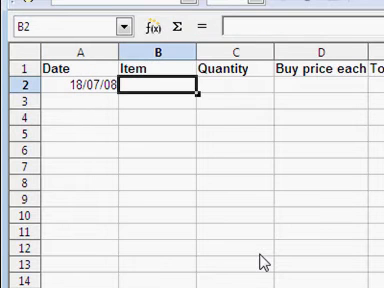
{"action": "type", "text": "Air Rune"}
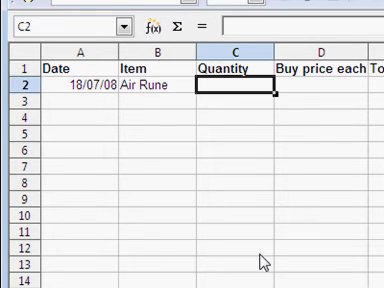
{"action": "type", "text": "1100"}
{"action": "left_click", "coordinate": [376, 84]}
{"action": "type", "text": "="}
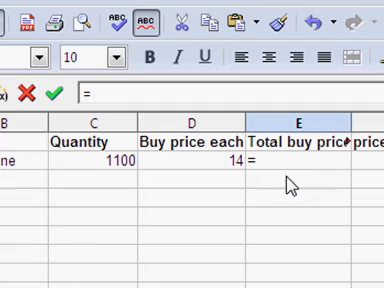
Step: Build the Air Rune total buy price as buy price times quantity, giving 15400
{"action": "left_click", "coordinate": [216, 164]}
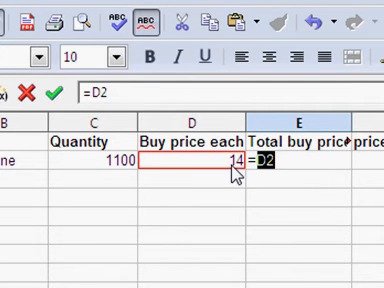
{"action": "type", "text": "*"}
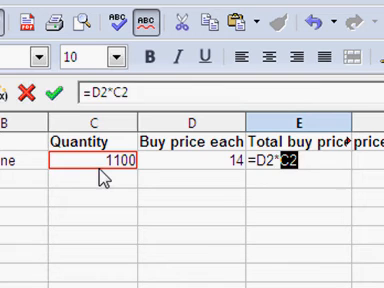
{"action": "key", "text": "Return"}
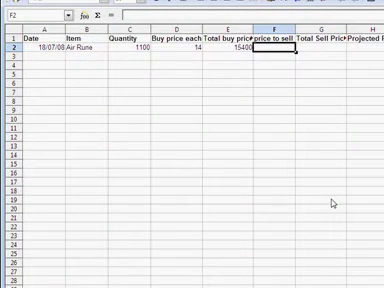
Step: Set Air Rune sell price 15 and start the total sell price formula from F2
{"action": "type", "text": "15"}
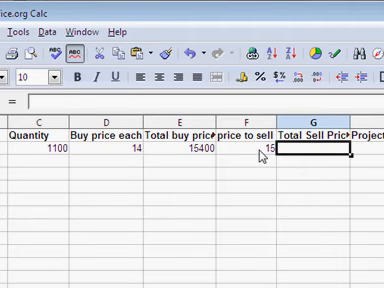
{"action": "type", "text": "=F2"}
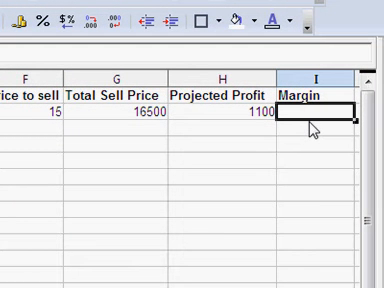
Step: Begin the margin formula in I2 comparing total sell and total buy prices
{"action": "type", "text": "="}
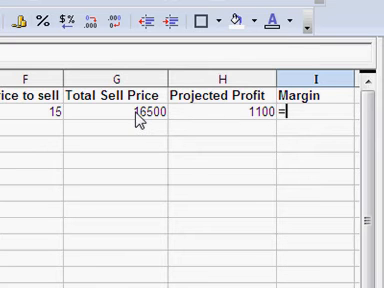
{"action": "type", "text": "(G2/"}
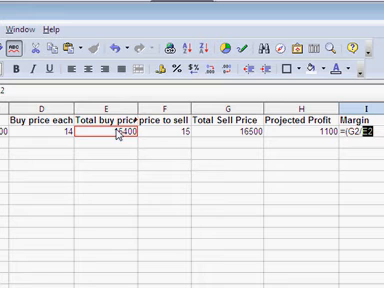
{"action": "type", "text": "E2-"}
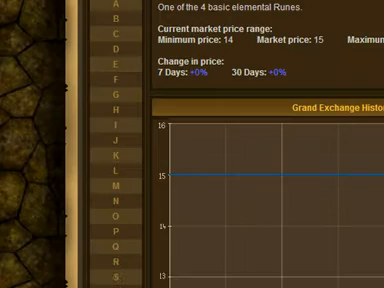
Step: Search the Grand Exchange for 'rune scimitar' and view its price range and graph
{"action": "scroll", "scroll_direction": "up", "scroll_amount": 3}
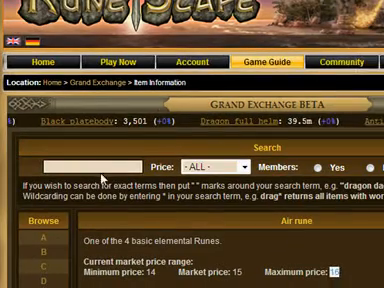
{"action": "type", "text": "rune scimitar"}
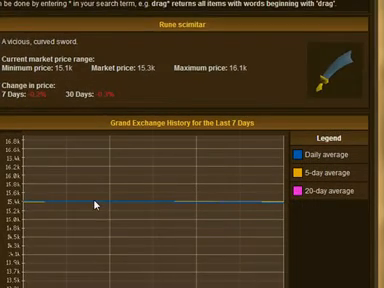
{"action": "scroll", "scroll_direction": "down", "scroll_amount": 3}
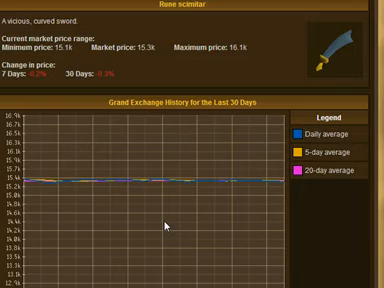
{"action": "scroll", "scroll_direction": "down", "scroll_amount": 3}
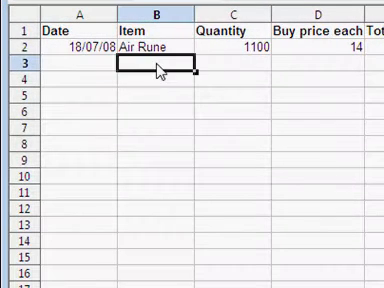
Step: Add Rune Scimitar as the second item and enter 15 as Air Rune's sell price
{"action": "type", "text": "Rune"}
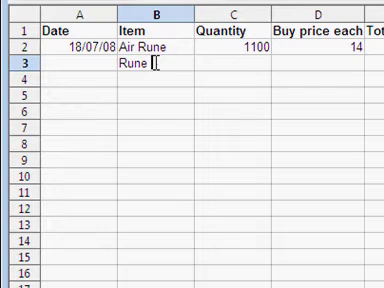
{"action": "type", "text": "Scimit"}
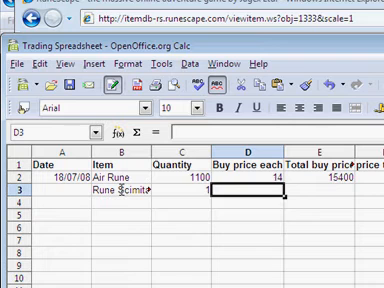
{"action": "type", "text": "15300"}
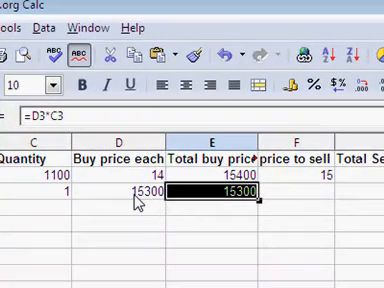
{"action": "mouse_move", "coordinate": [330, 208]}
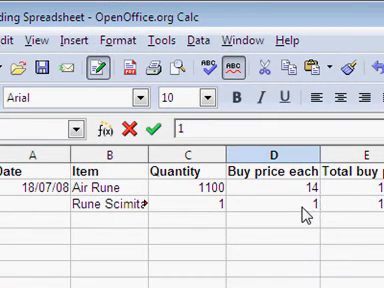
Step: Set the Rune Scimitar buy price to 15400 each
{"action": "type", "text": "15400"}
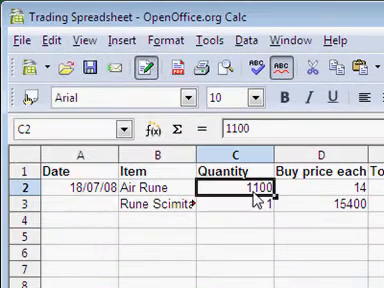
Step: Enter the new Air Rune quantity in C2 and fill the sell, profit and margin formulas down
{"action": "type", "text": "1000"}
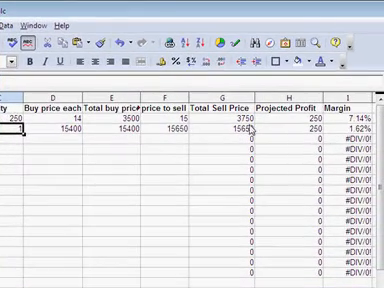
Step: Overwrite the Rune Scimitar buy price each in D3 with 15100
{"action": "scroll", "scroll_direction": "right", "scroll_amount": 3}
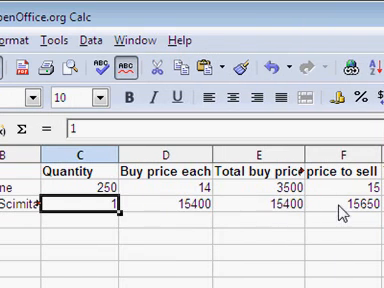
{"action": "mouse_move", "coordinate": [104, 212]}
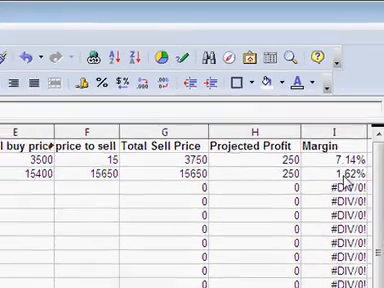
{"action": "scroll", "scroll_direction": "left", "scroll_amount": 3}
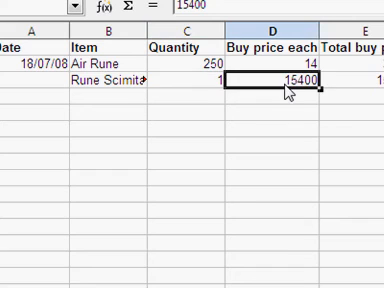
{"action": "mouse_move", "coordinate": [288, 90]}
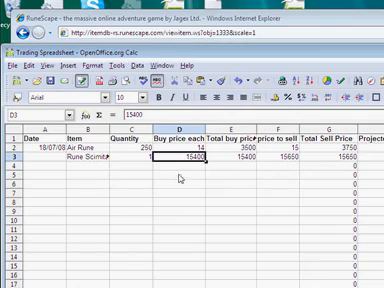
{"action": "type", "text": "151"}
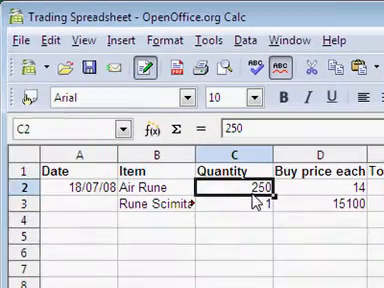
Step: Change the Air Rune quantity to 660000 so the total buy price becomes 9240000
{"action": "type", "text": "1"}
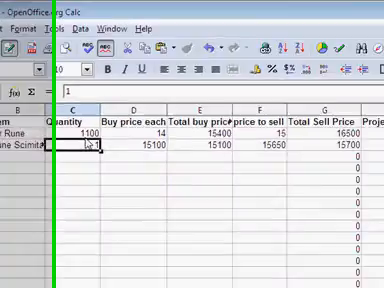
{"action": "scroll", "scroll_direction": "right", "scroll_amount": 3}
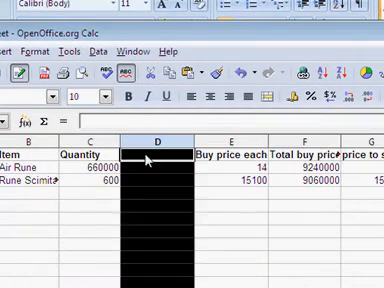
Step: Head the newly inserted column D with 'Actual Qty'
{"action": "type", "text": "Actual Q"}
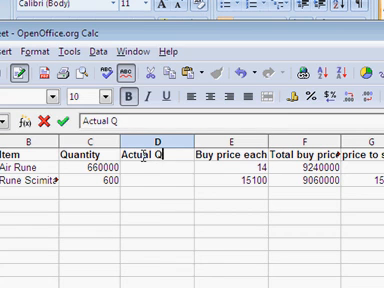
{"action": "type", "text": "ty"}
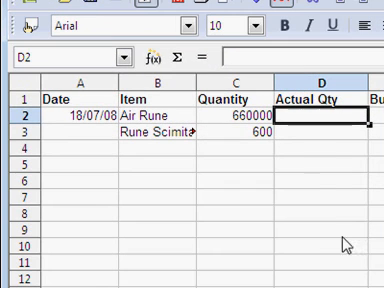
{"action": "mouse_move", "coordinate": [348, 232]}
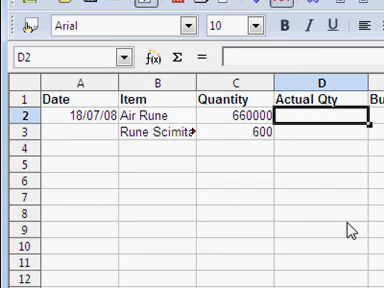